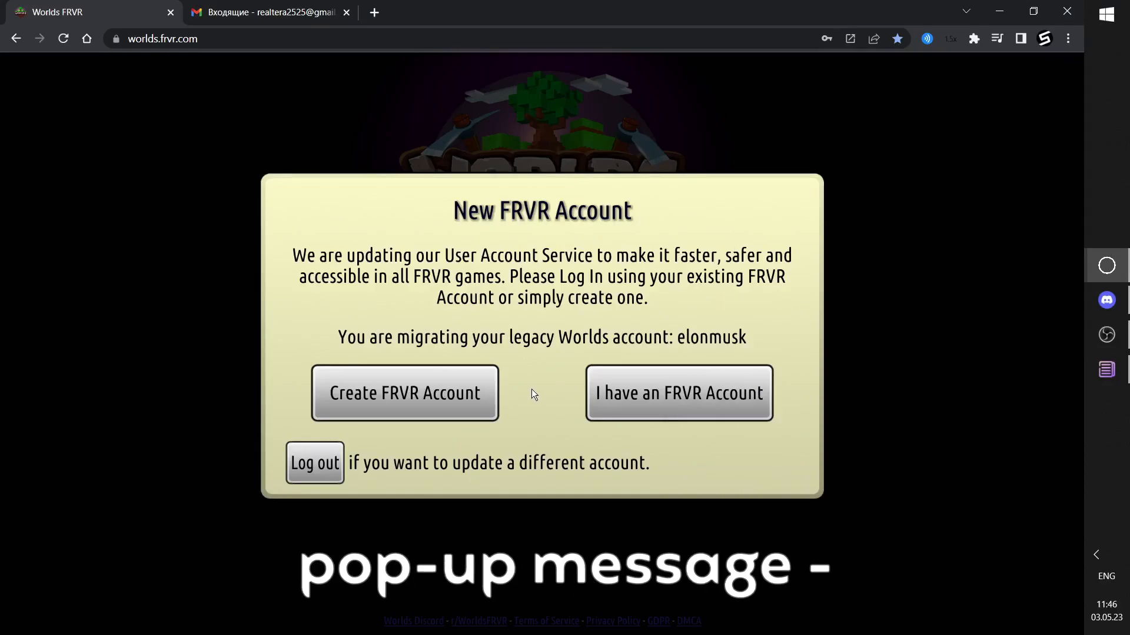
Submit a new FRVR account with the email and matching passwords for the first legacy account.
click(404, 392)
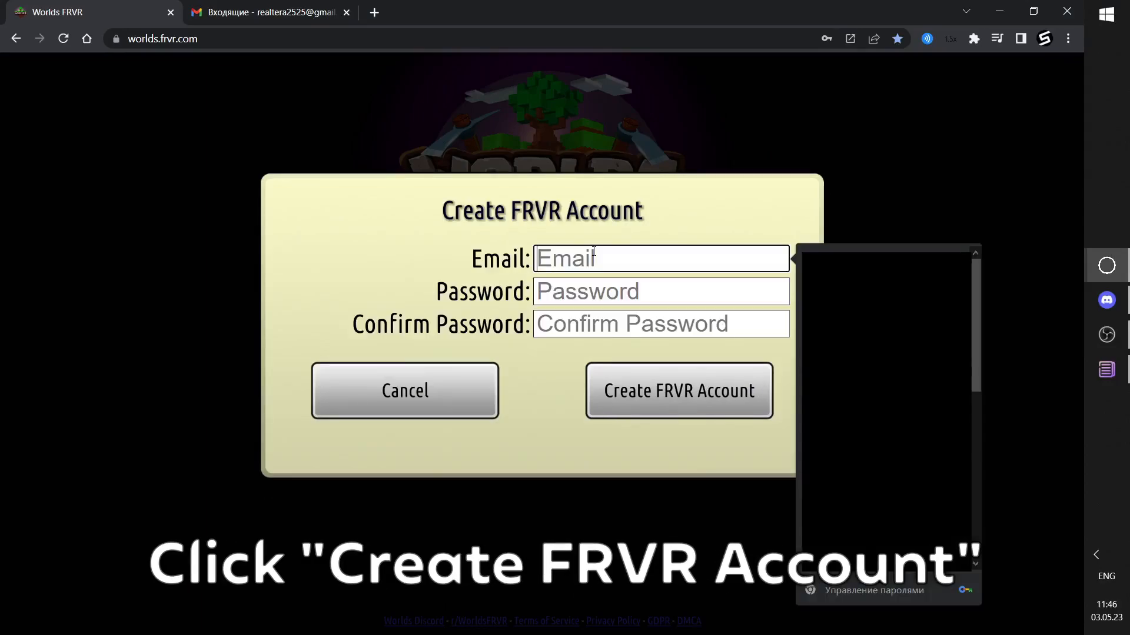
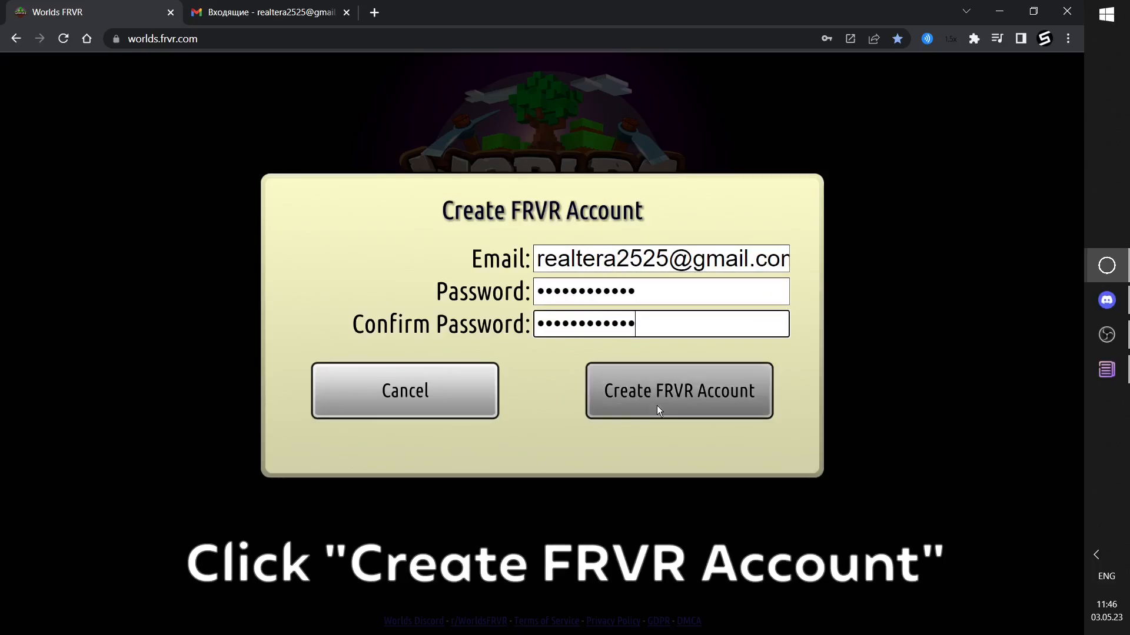
click(677, 391)
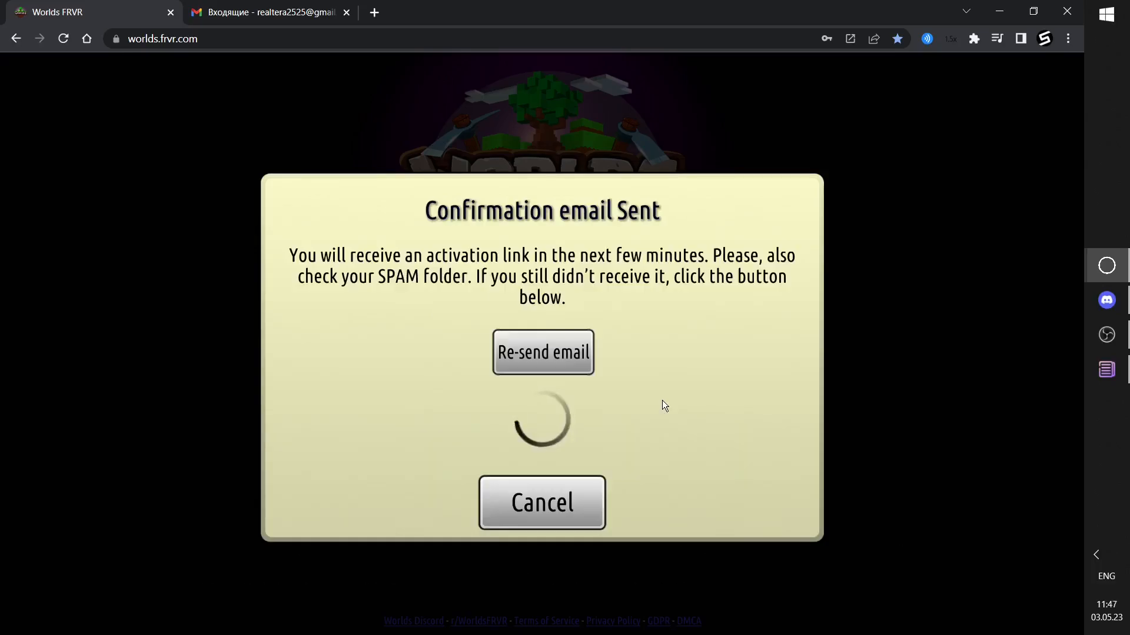
Open the 'Please verify your email address' message from FRVR and follow 'Verify your email'.
click(266, 12)
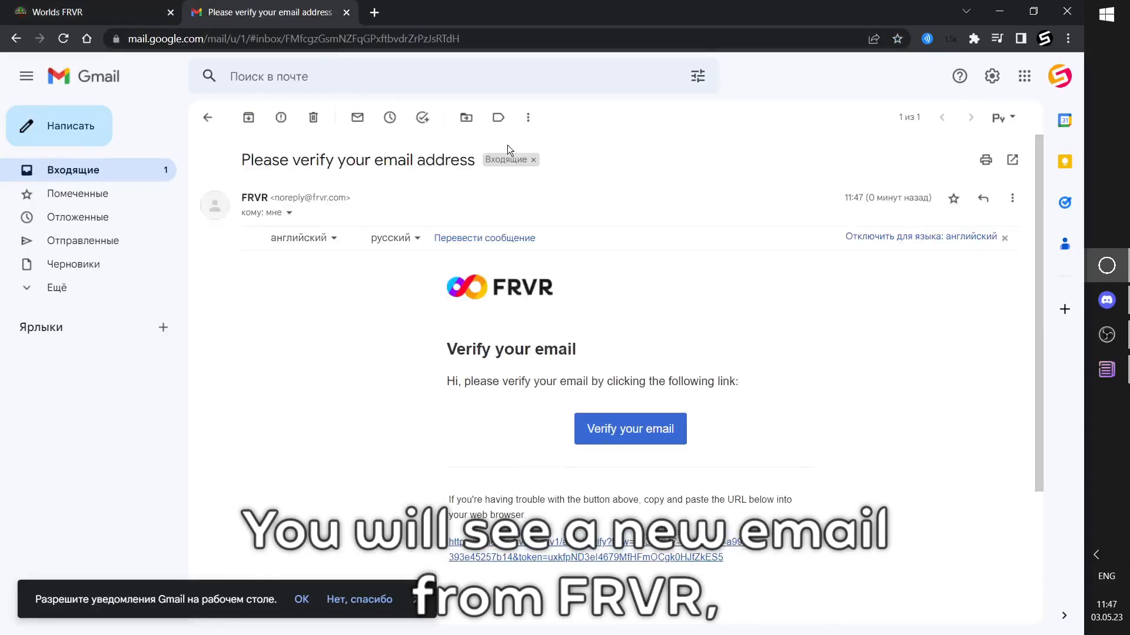
scroll(down, 3)
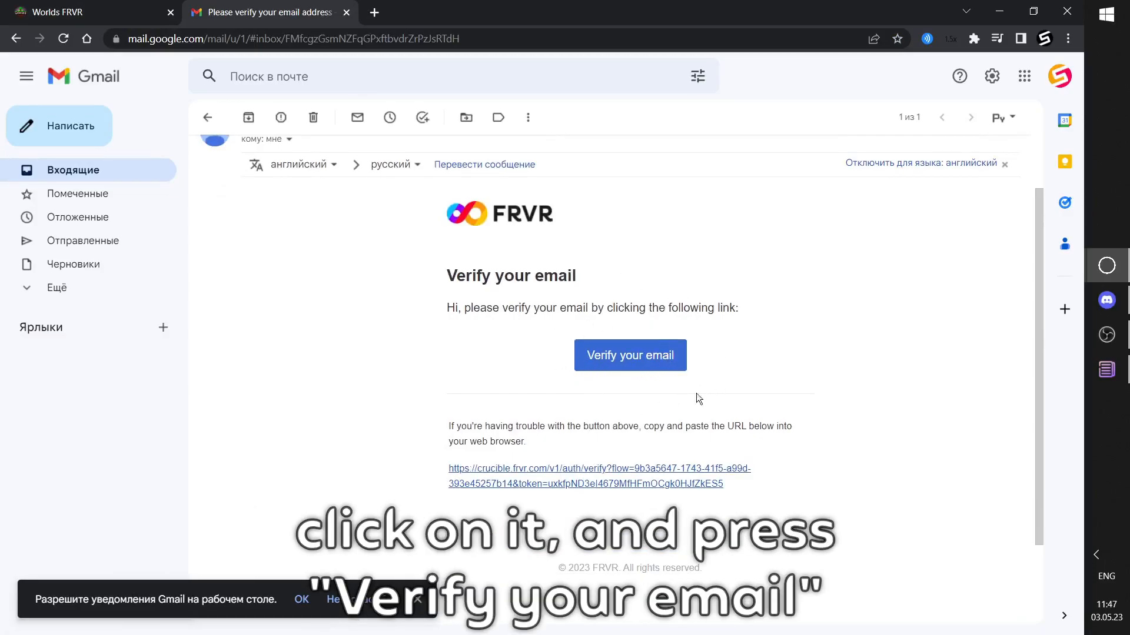
click(629, 355)
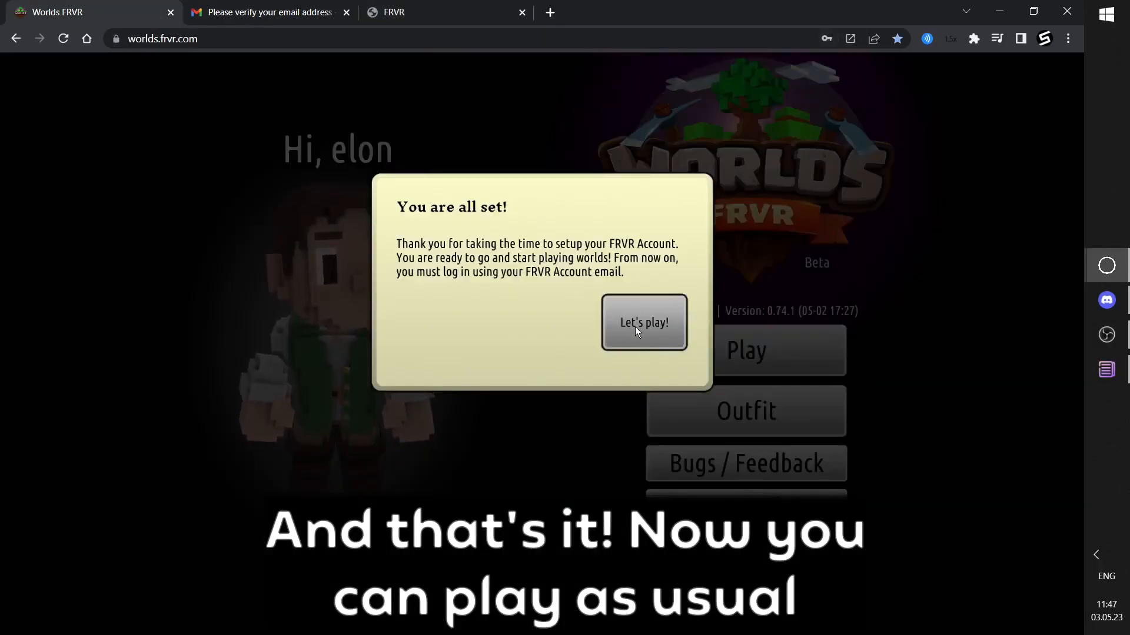
Choose 'Let's play!' on the 'You are all set!' dialog.
click(643, 321)
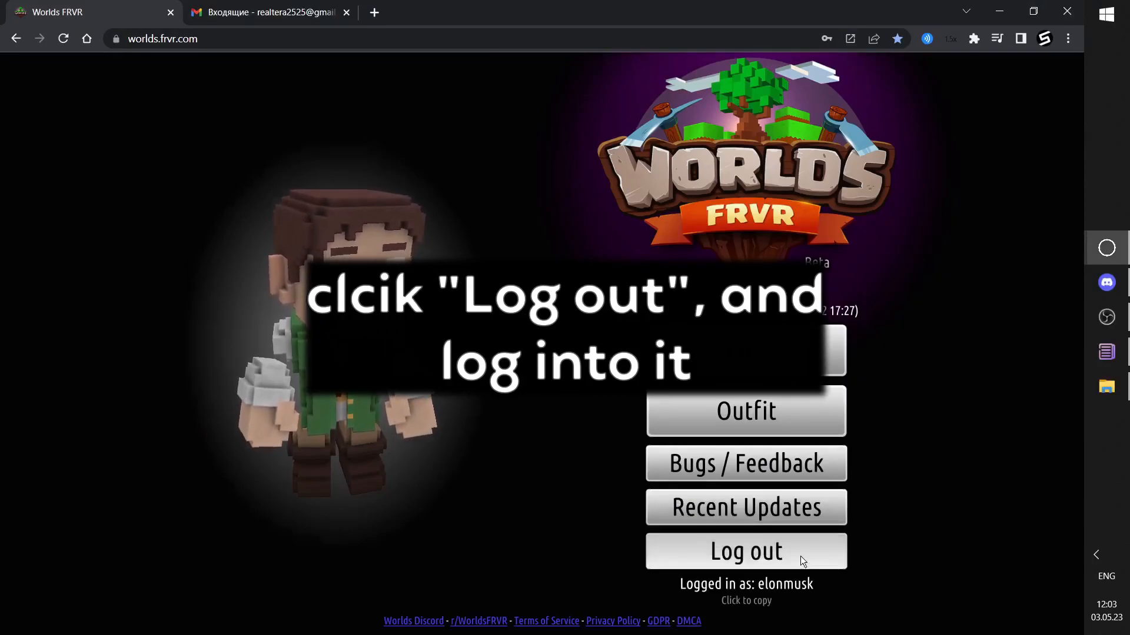
Log out, then submit an FRVR account with the +1 email variant for the second account.
click(745, 551)
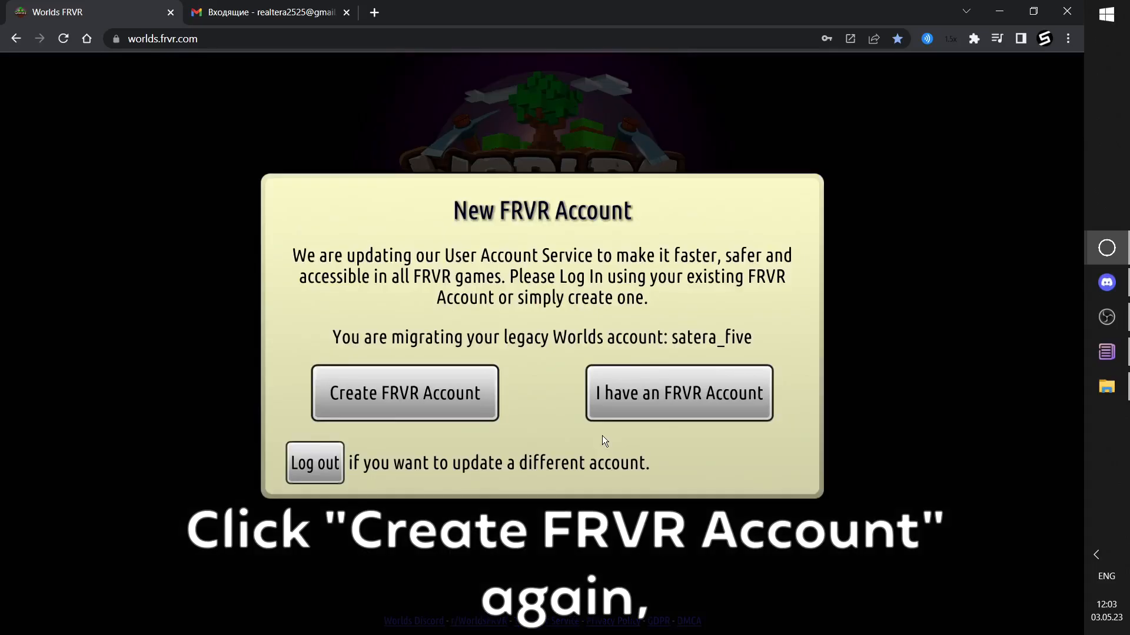
click(404, 392)
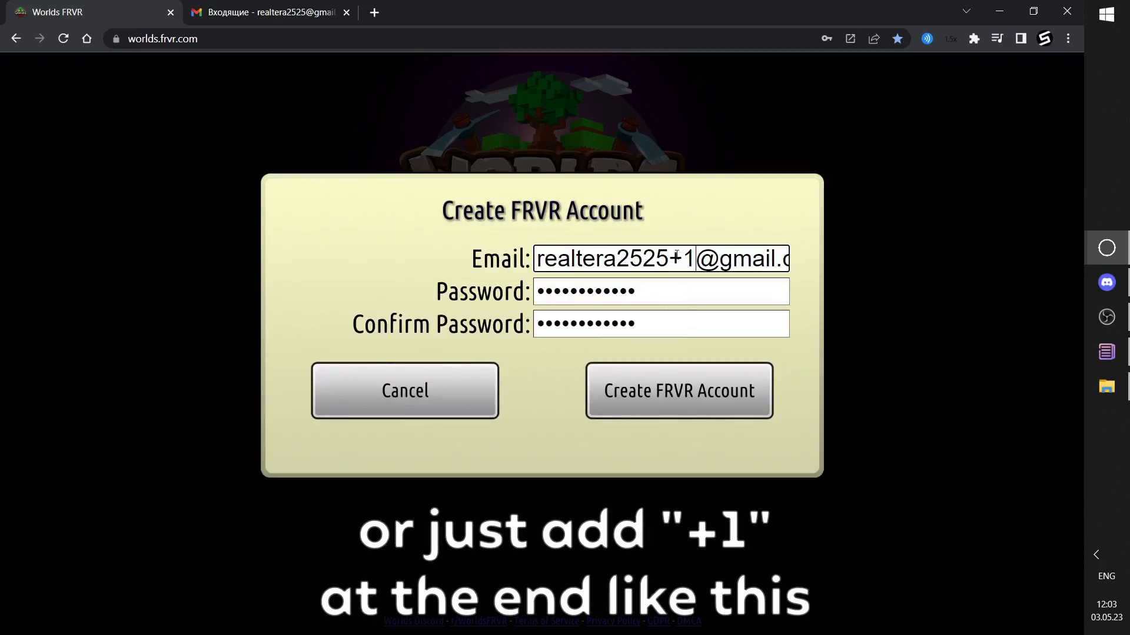
click(678, 390)
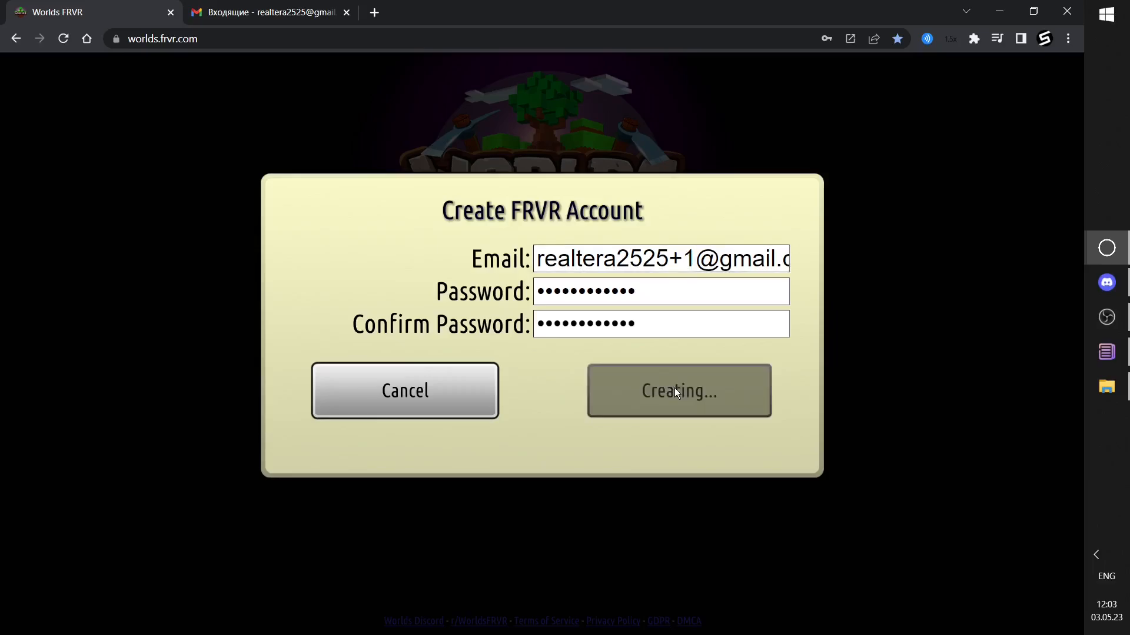
click(677, 391)
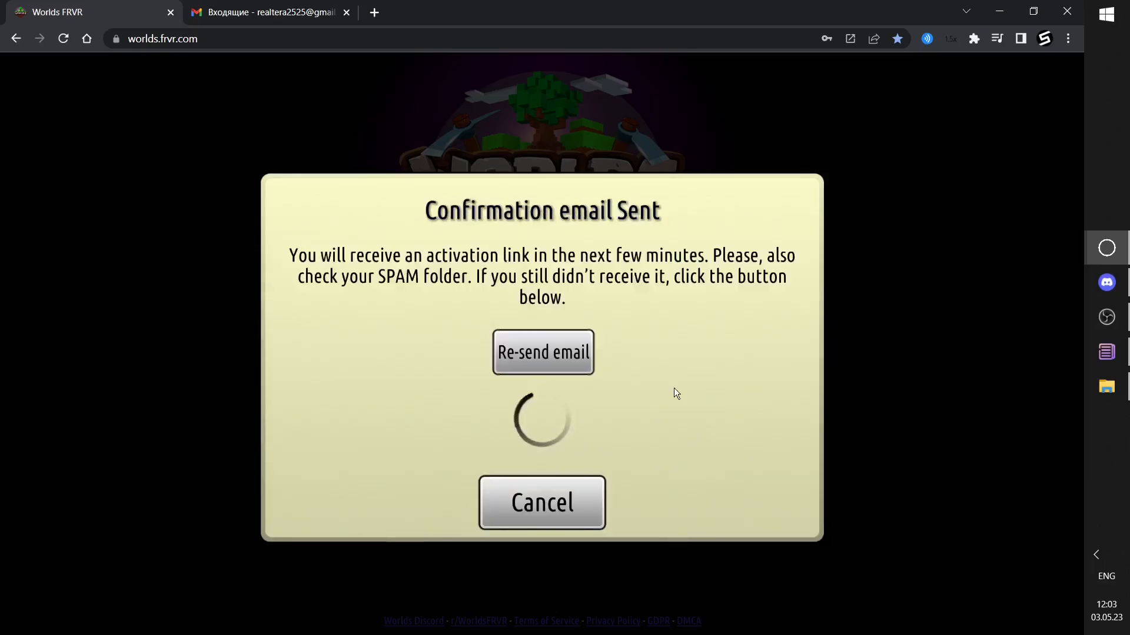
Verify the second address via the new FRVR email, then return to the Worlds FRVR tab.
click(266, 12)
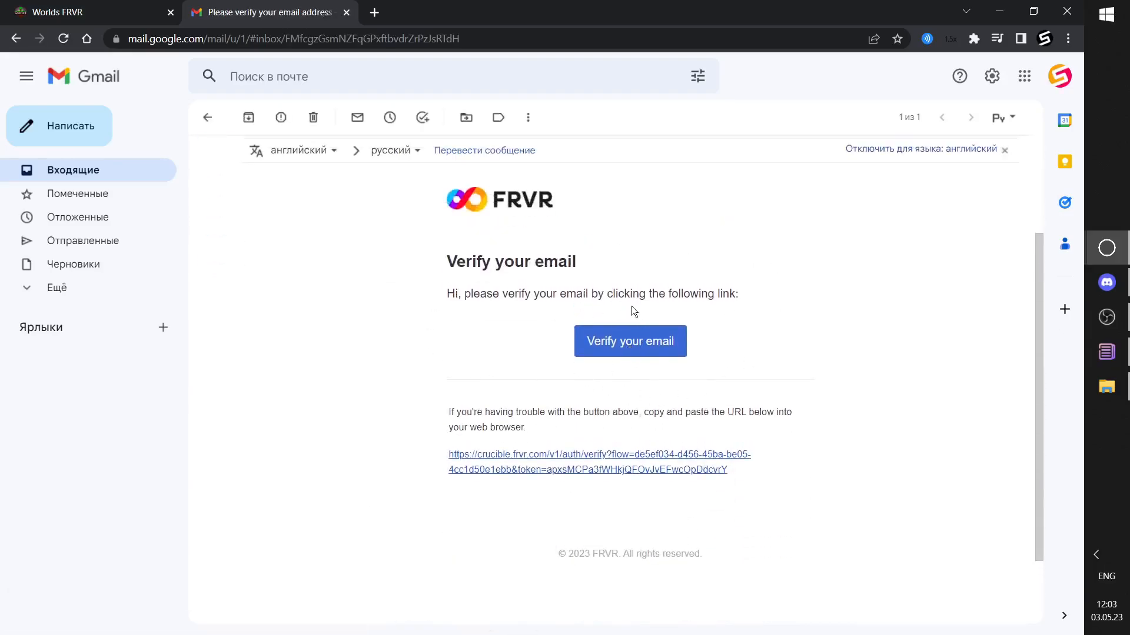
click(629, 340)
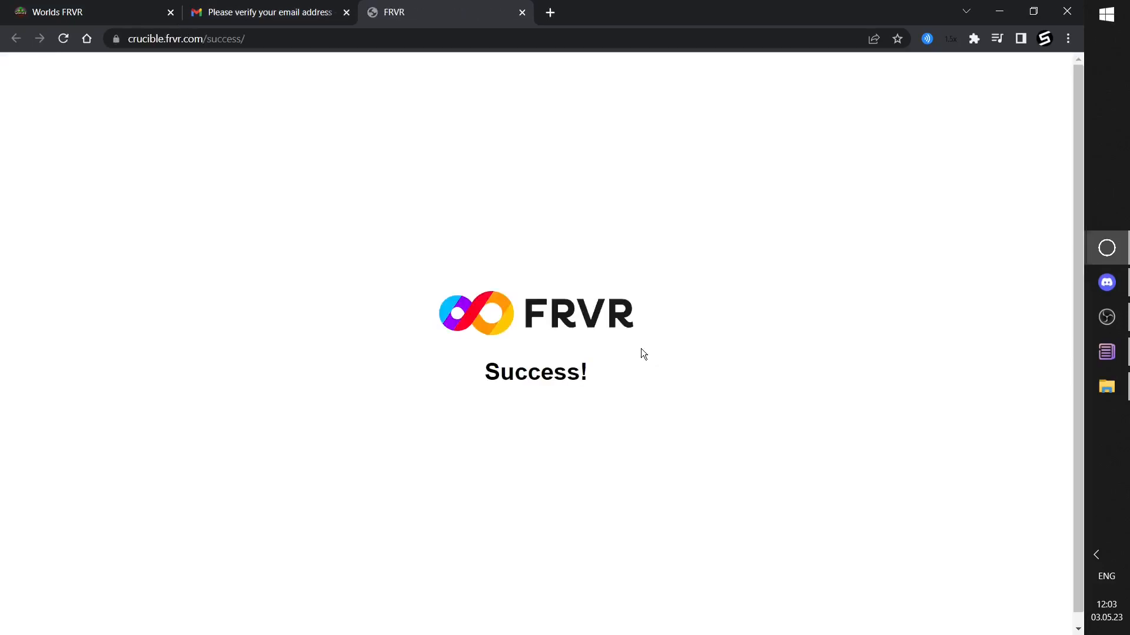
click(86, 13)
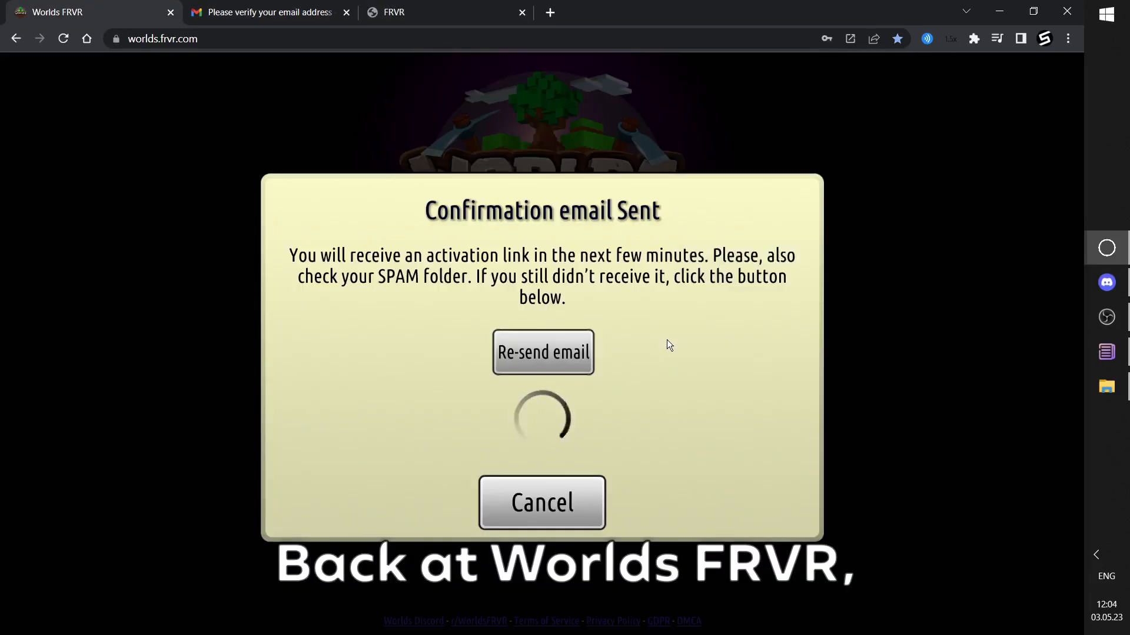